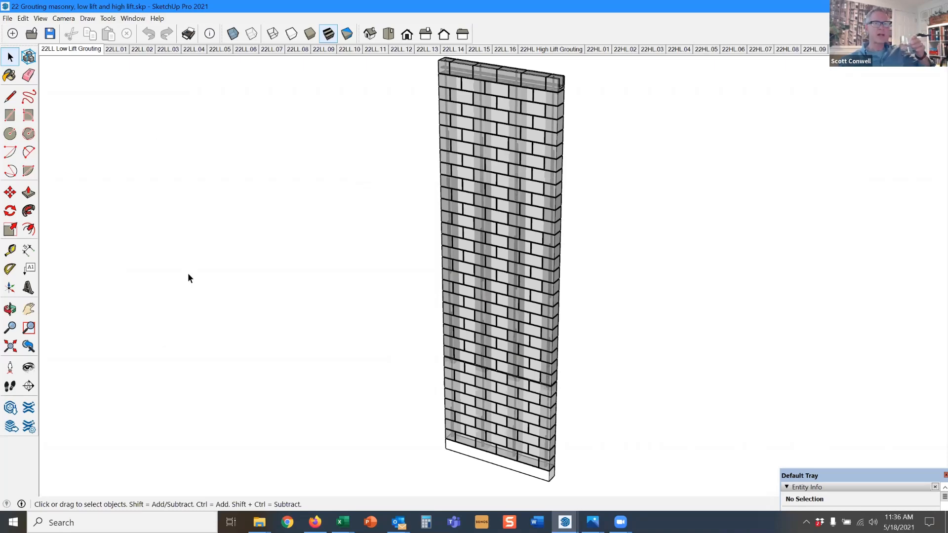
mouse_move(116, 49)
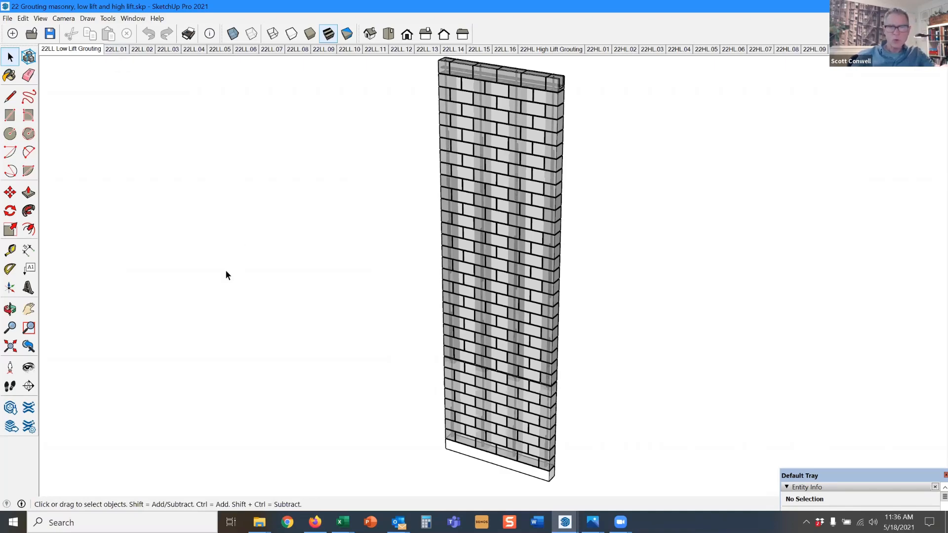
mouse_move(381, 322)
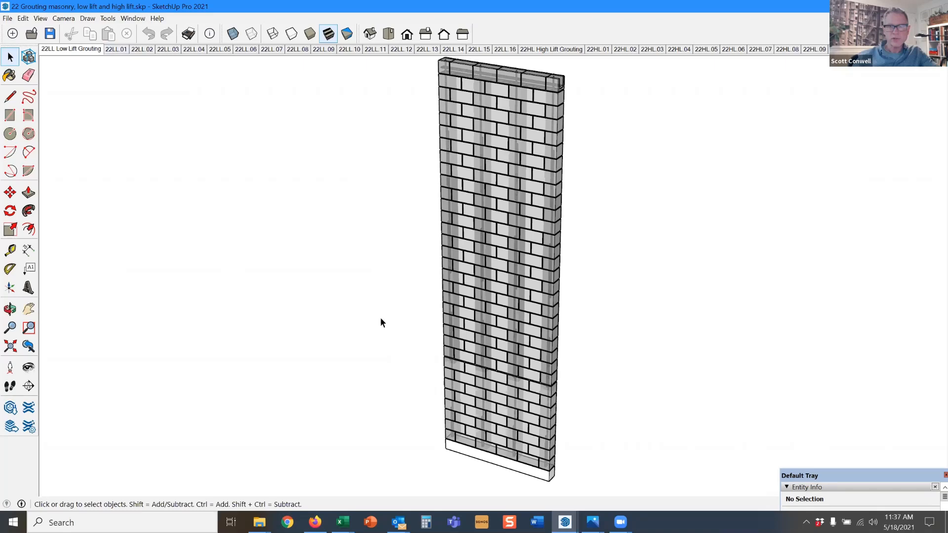
mouse_move(376, 325)
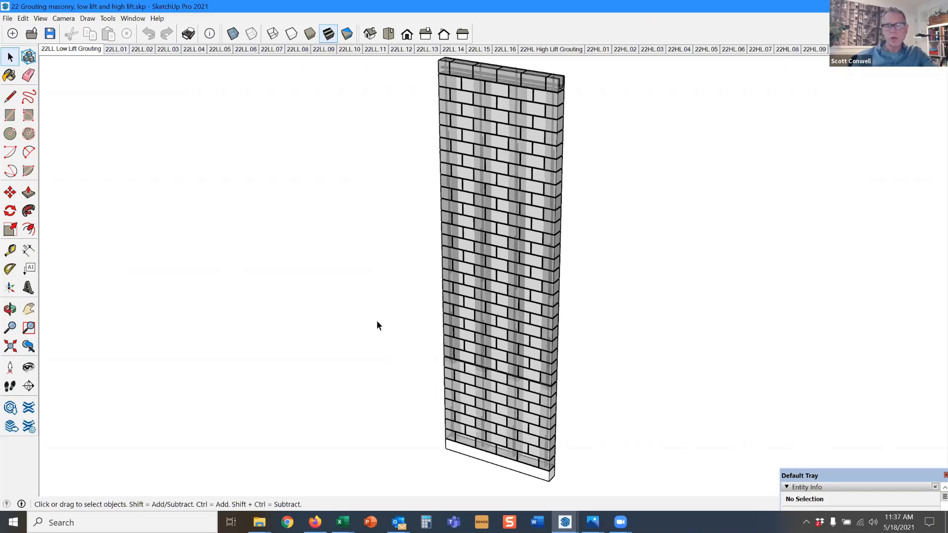
mouse_move(372, 319)
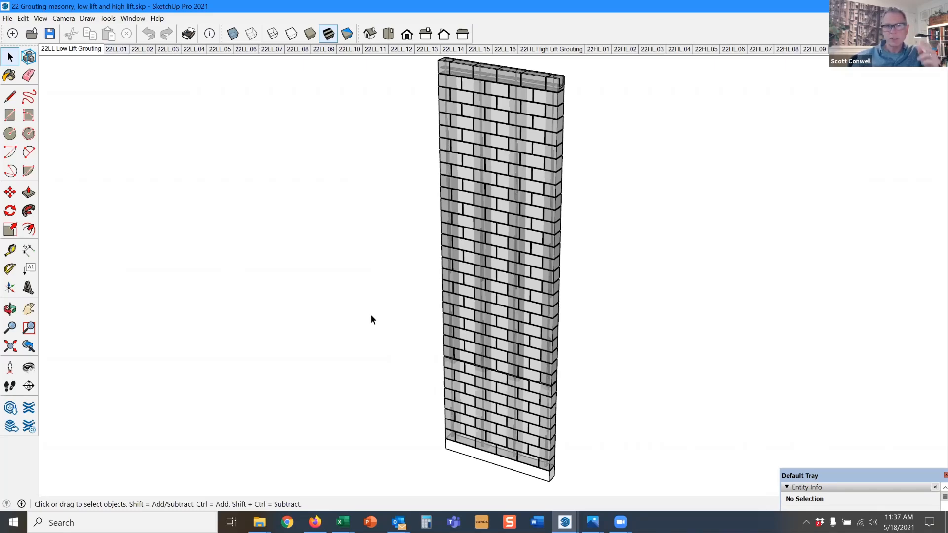
mouse_move(117, 49)
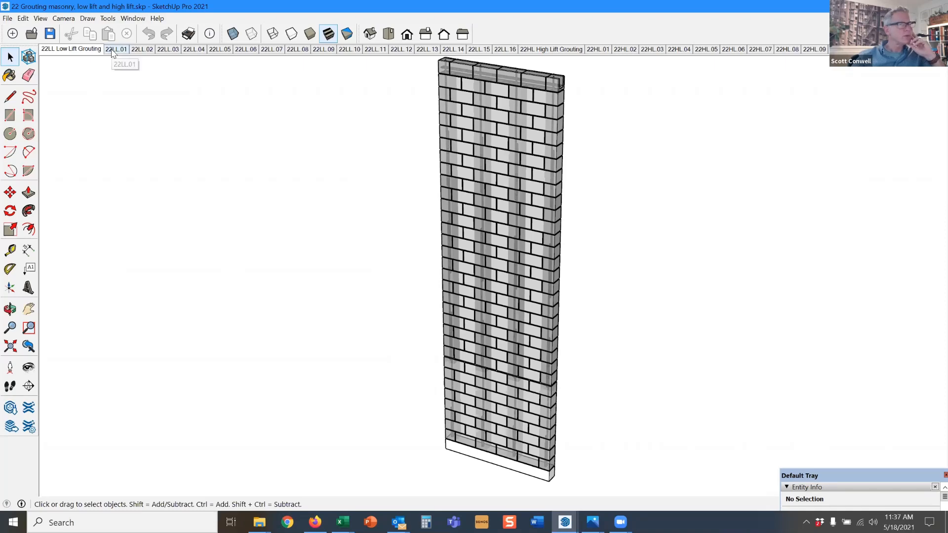
Step: Show scene 22LL.01: the footing with four vertical bars at EL. 0'-0"
click(115, 49)
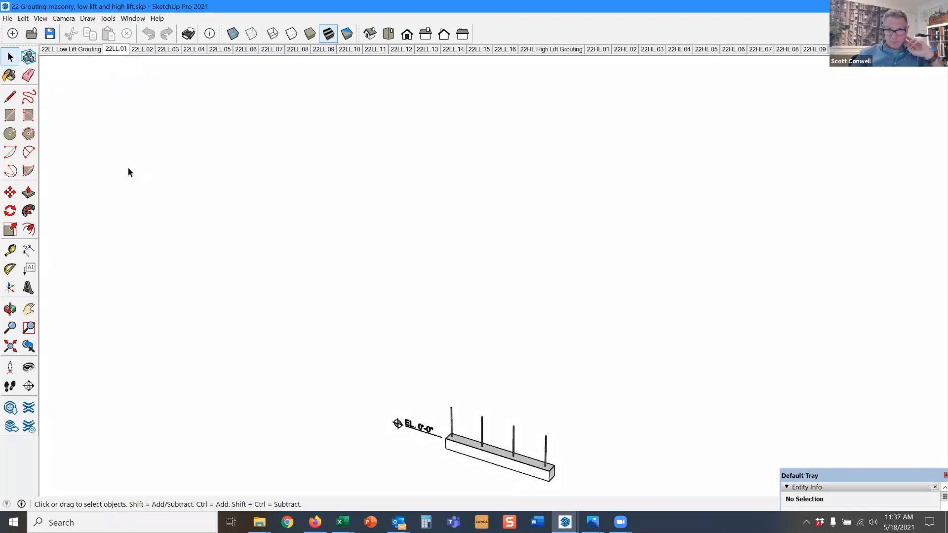
mouse_move(180, 177)
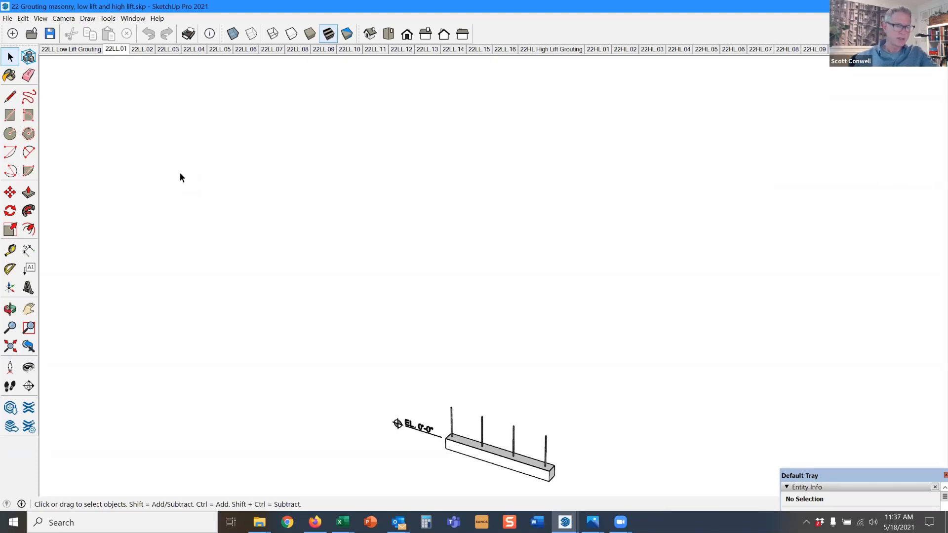
mouse_move(325, 148)
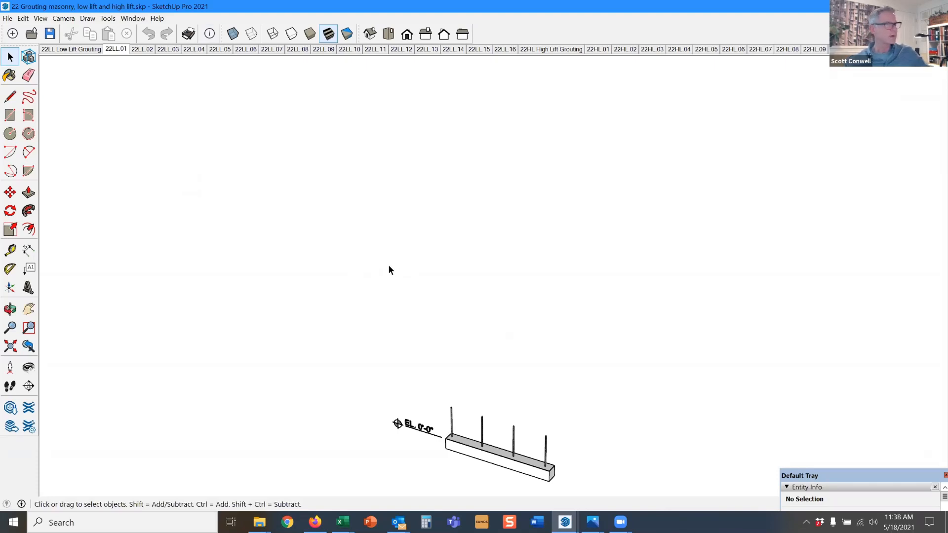
mouse_move(478, 444)
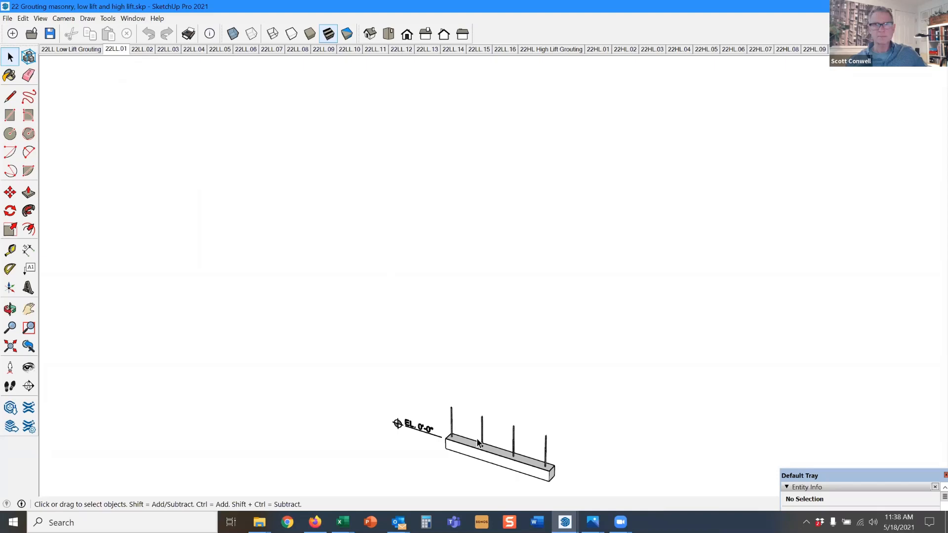
mouse_move(120, 49)
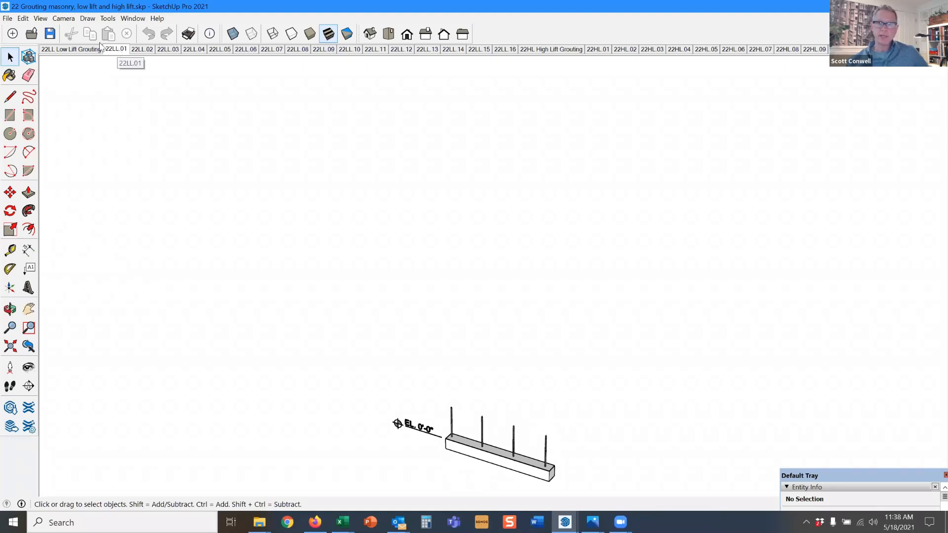
mouse_move(108, 34)
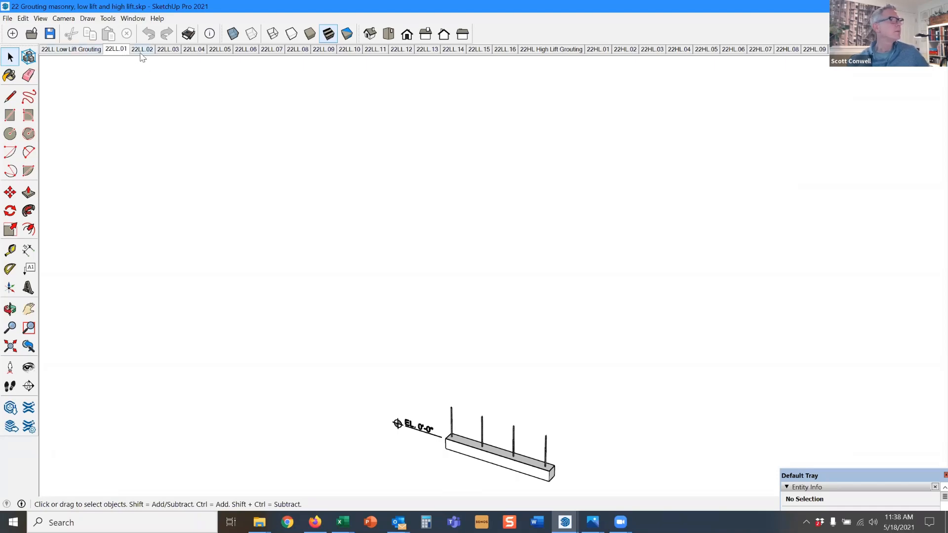
mouse_move(517, 451)
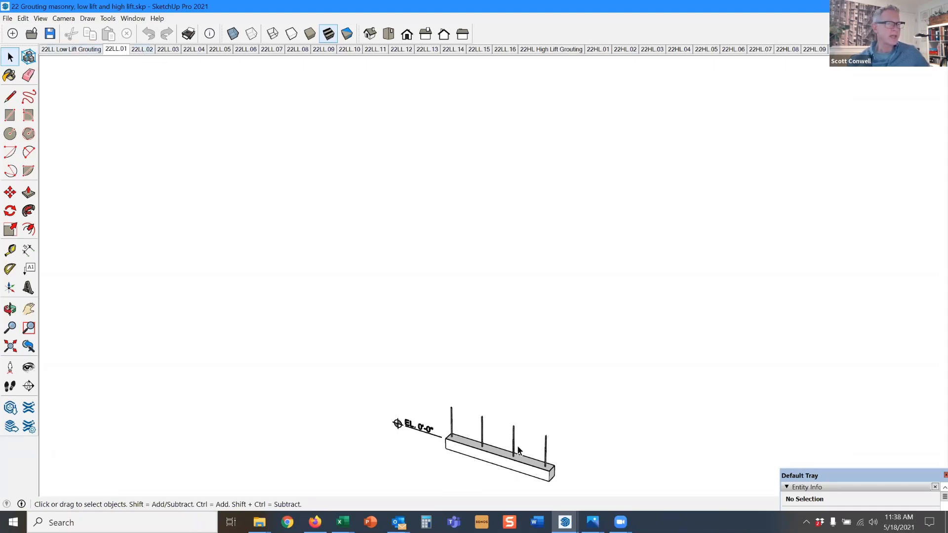
Step: Step through scenes 22LL.02 to 22LL.08, raising the wall past EL. 5'-4" and 10'-8" to EL. 16'-0"
click(141, 49)
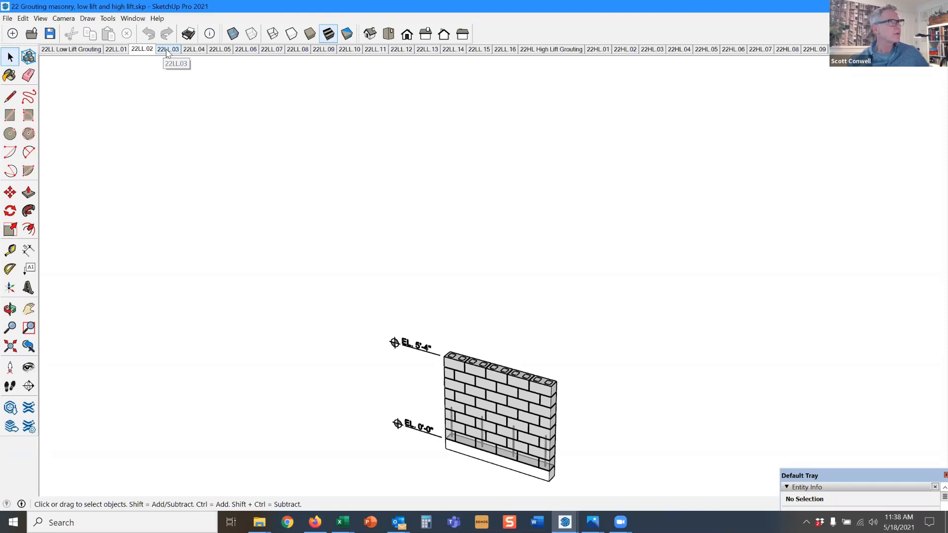
click(168, 49)
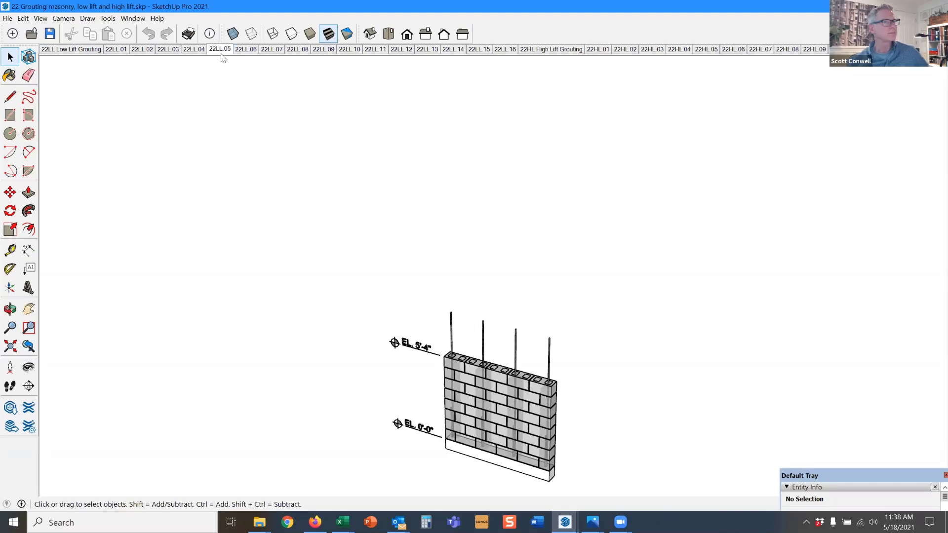
click(246, 49)
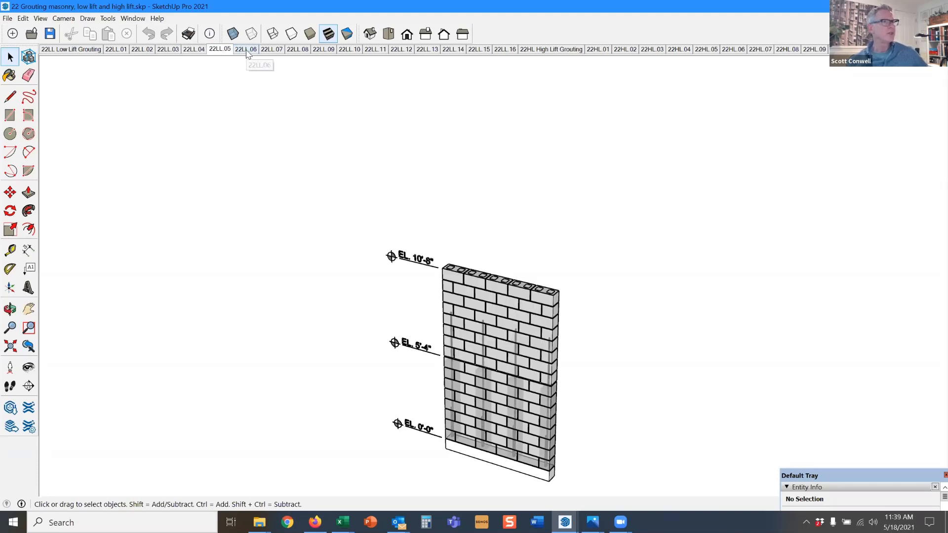
click(246, 50)
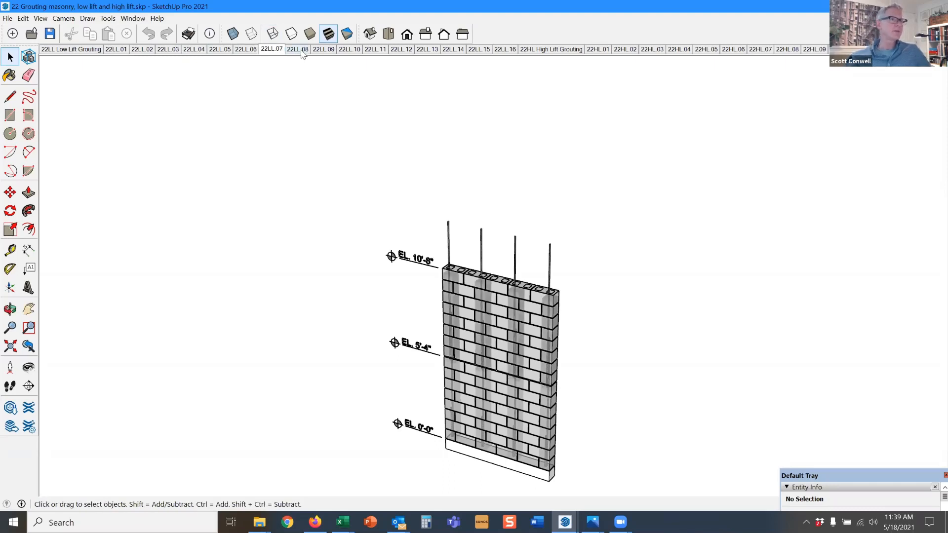
click(297, 49)
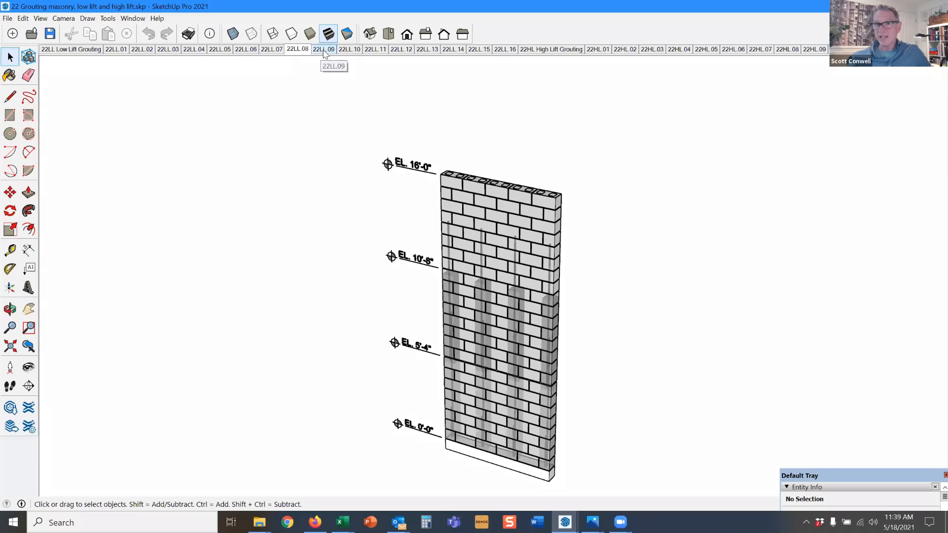
Step: Step through scenes 22LL.09 to 22LL.16, grouting the low-lift wall up to EL. 21'-4"
click(323, 50)
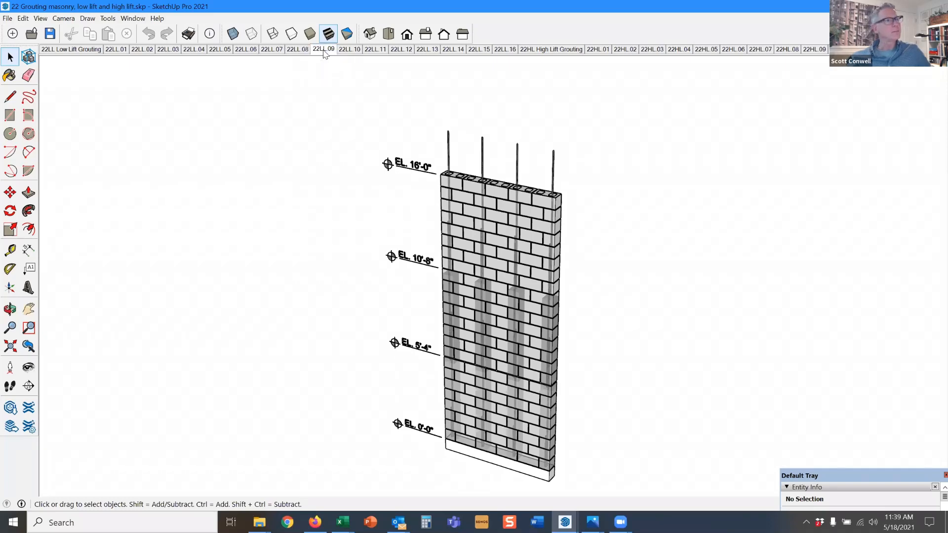
click(348, 49)
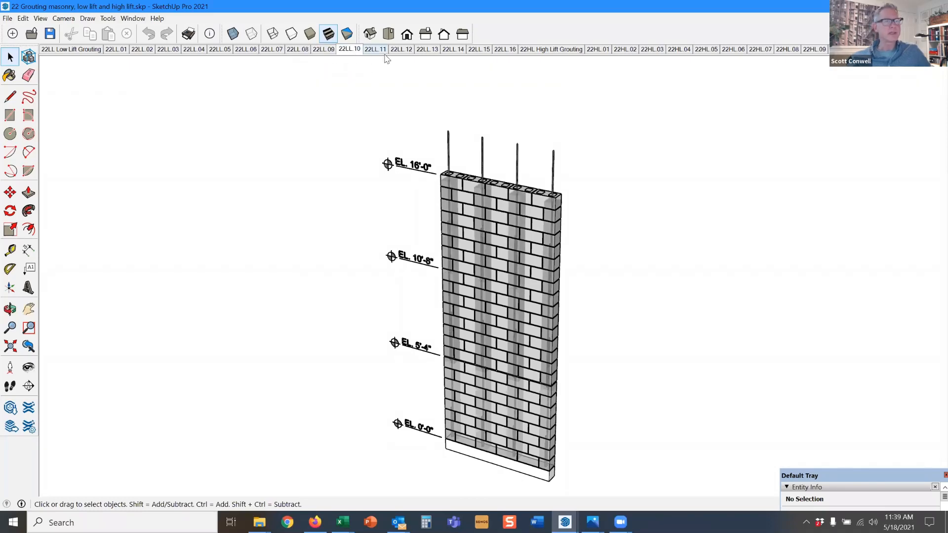
mouse_move(355, 69)
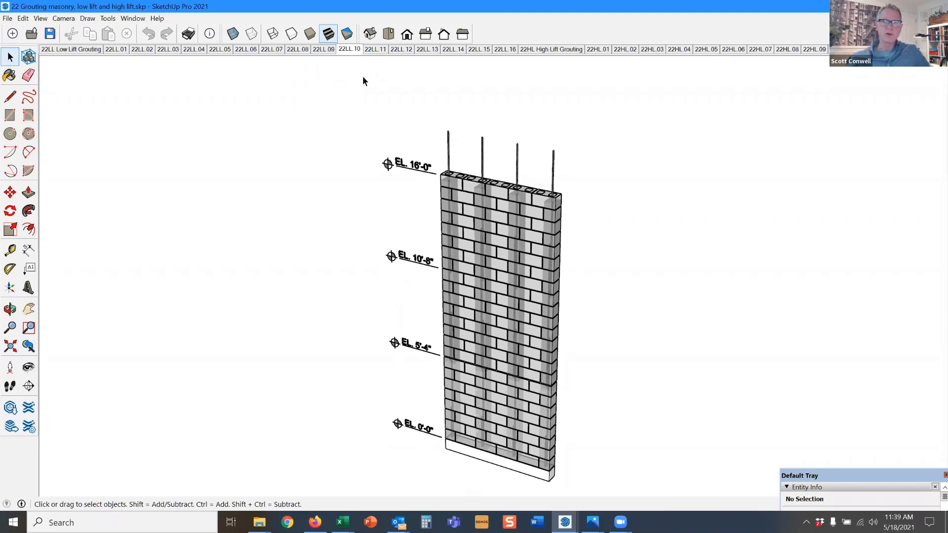
mouse_move(375, 49)
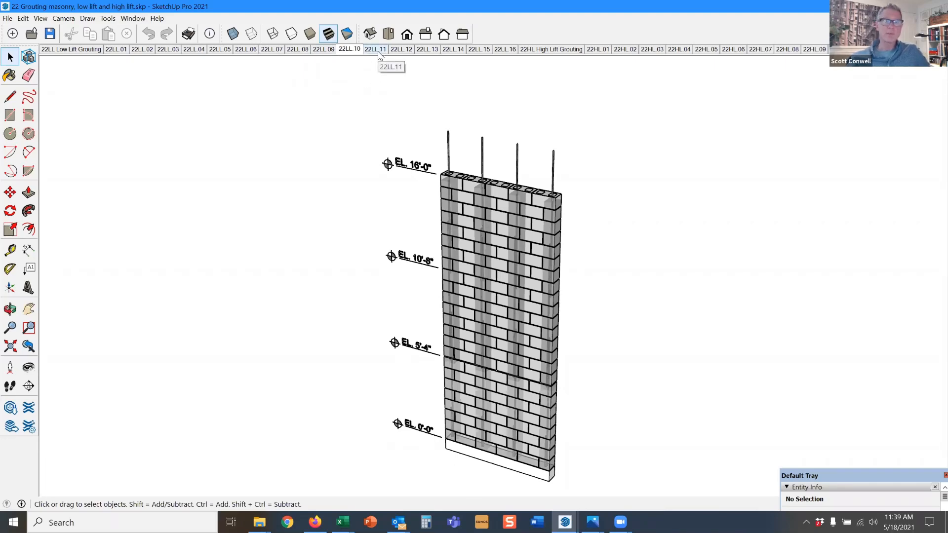
click(375, 49)
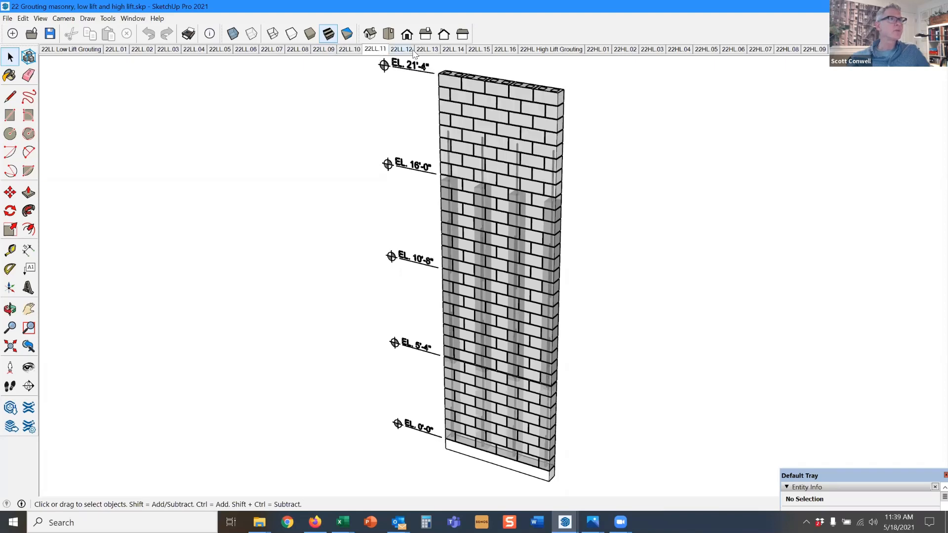
click(426, 50)
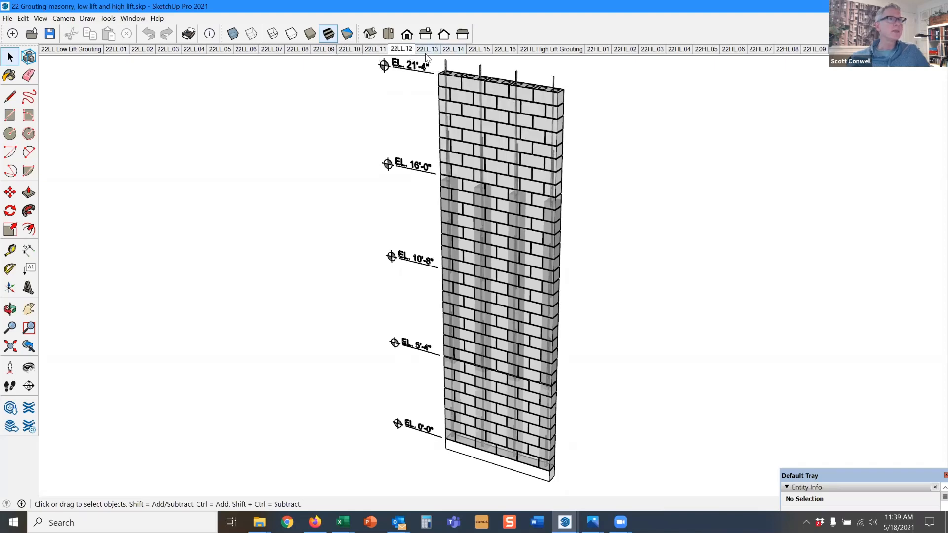
click(427, 49)
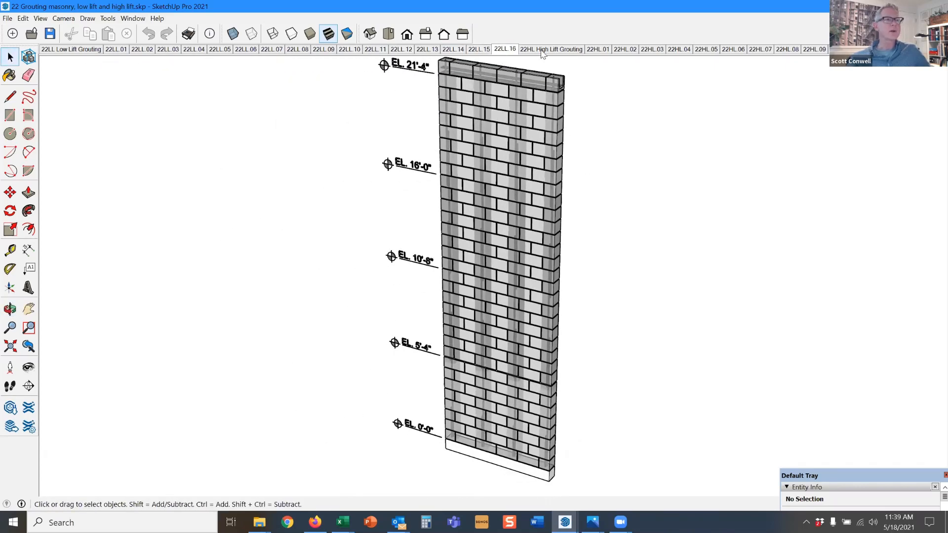
mouse_move(627, 68)
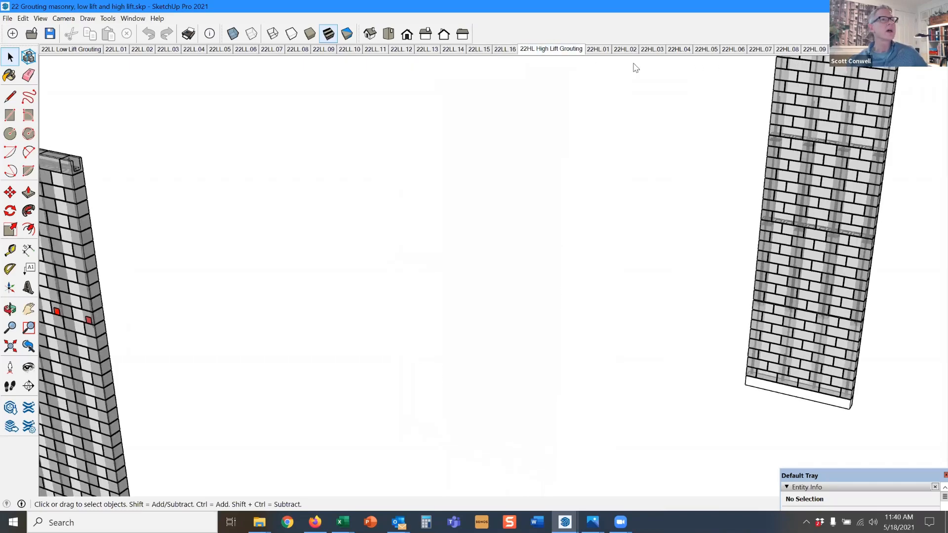
Step: Show scenes 22HL.01 and 22HL.02: footing with rebar, then the wall laid to EL. 12'-8" with cleanouts
click(598, 50)
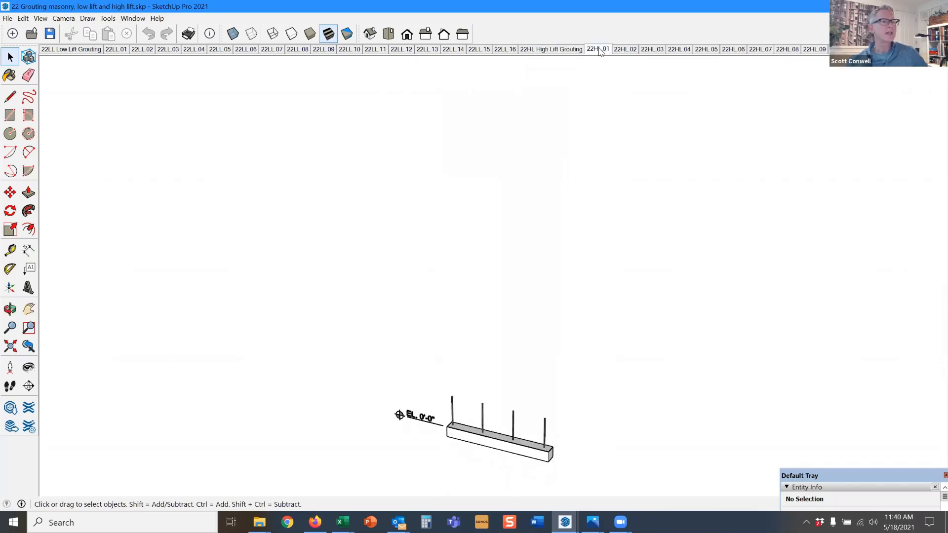
click(624, 50)
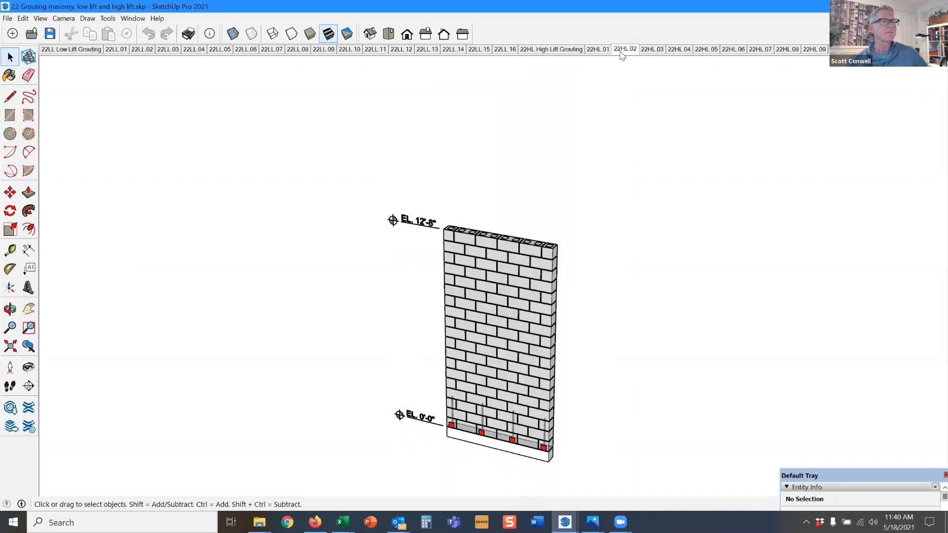
mouse_move(431, 245)
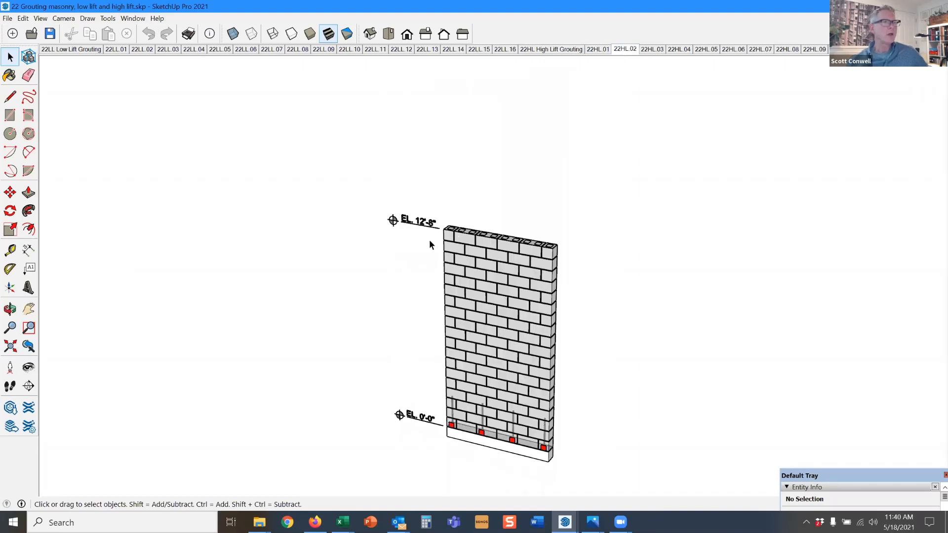
mouse_move(507, 424)
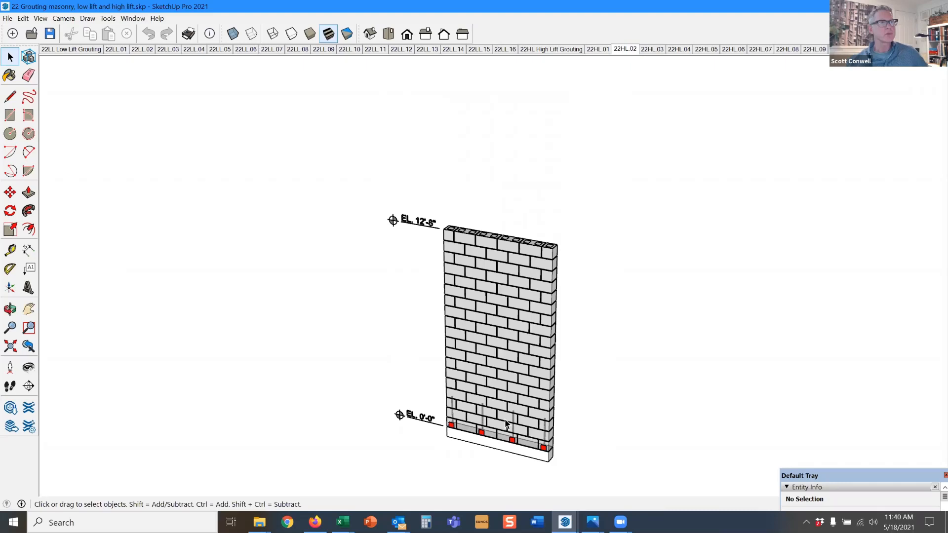
mouse_move(652, 50)
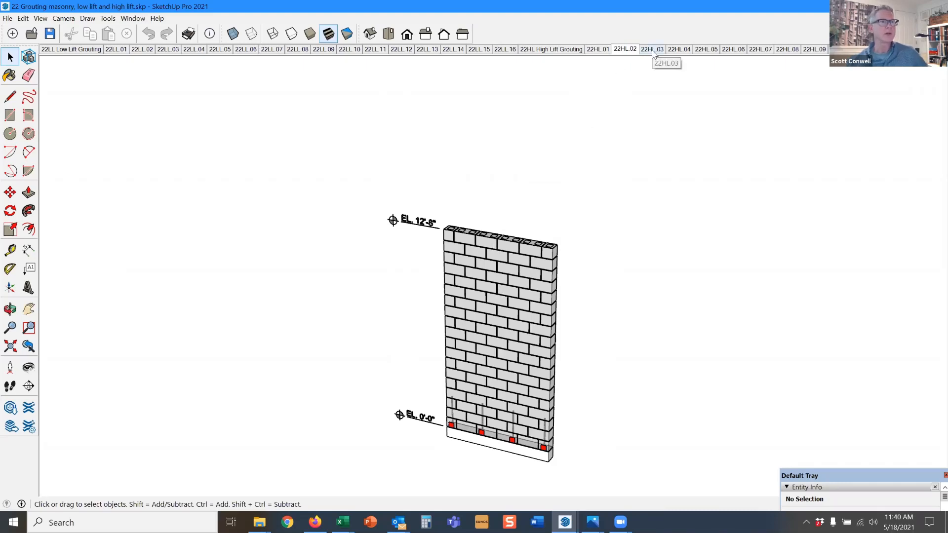
mouse_move(535, 439)
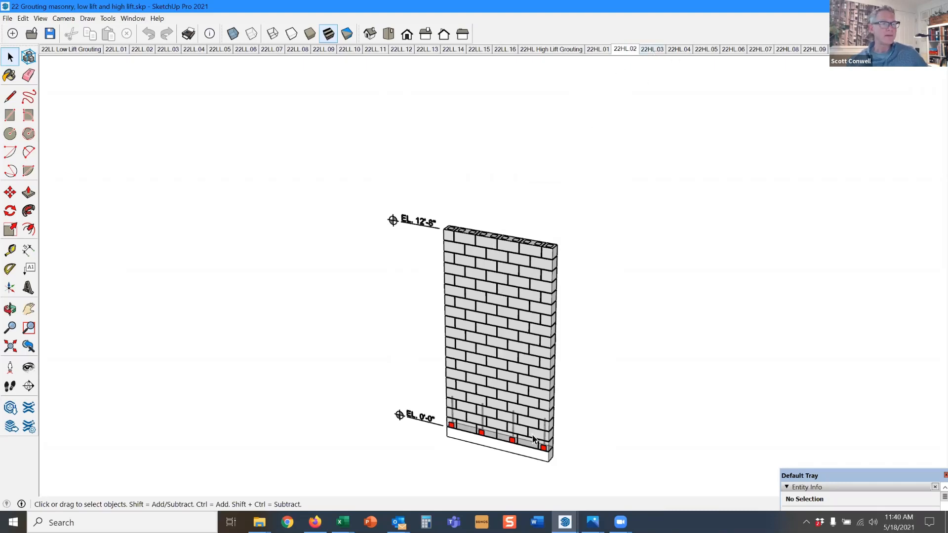
mouse_move(520, 450)
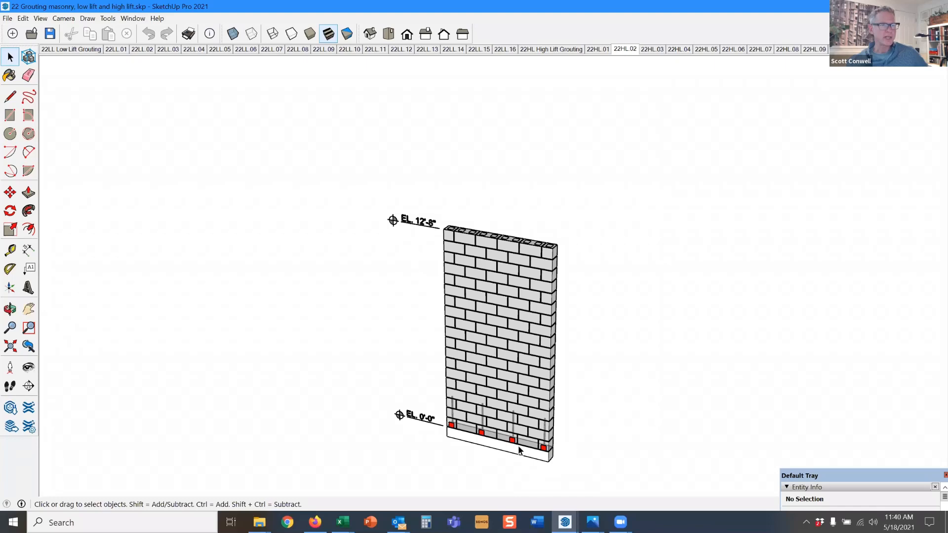
mouse_move(478, 440)
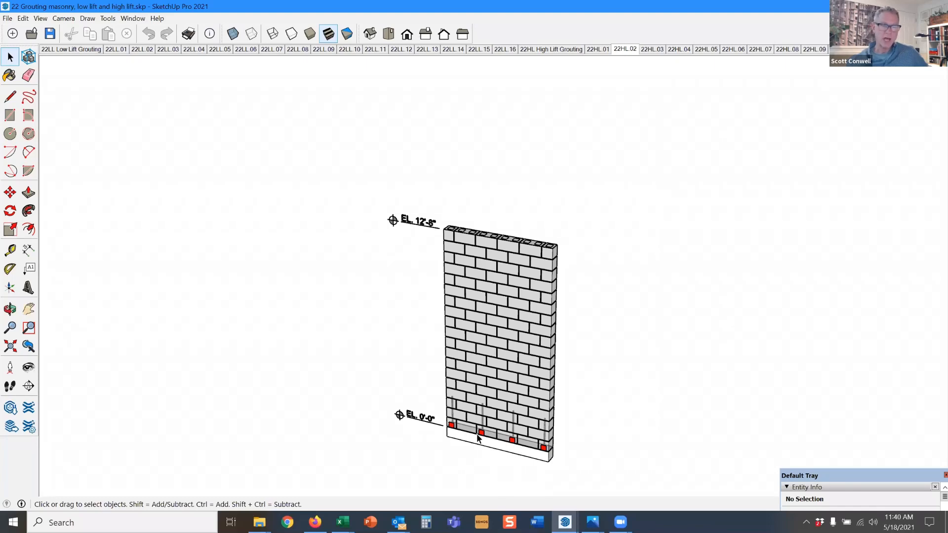
mouse_move(525, 461)
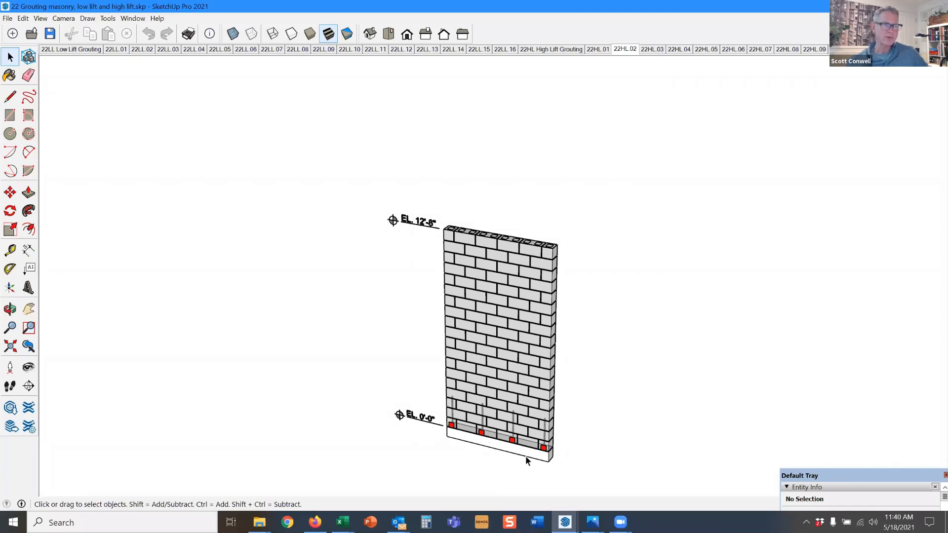
mouse_move(506, 452)
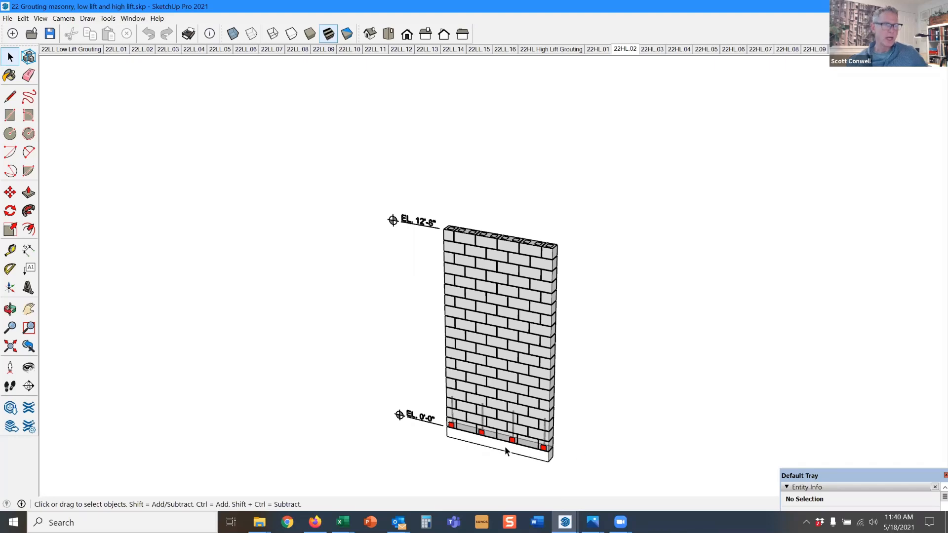
mouse_move(653, 50)
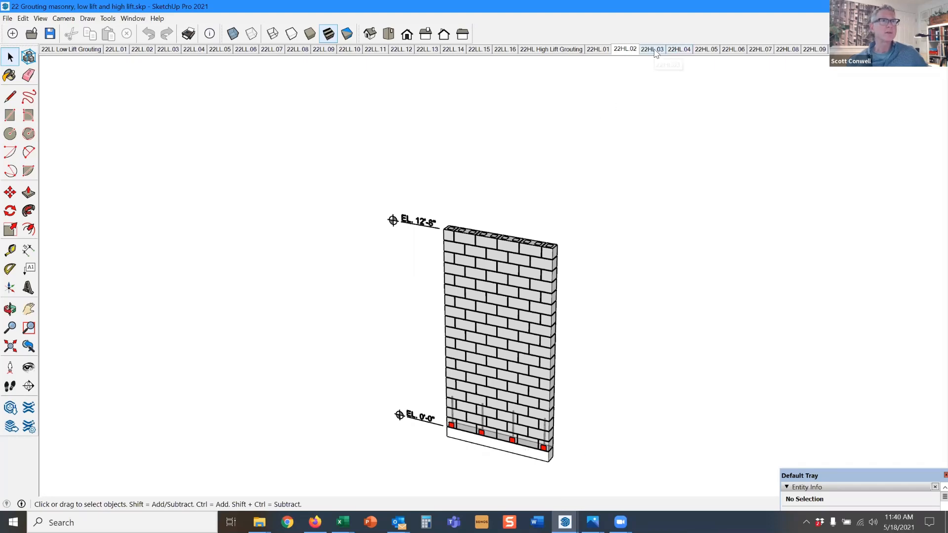
Step: Show scene 22HL.03 with four vertical rebars placed in the wall cells above EL. 12'-8"
click(653, 49)
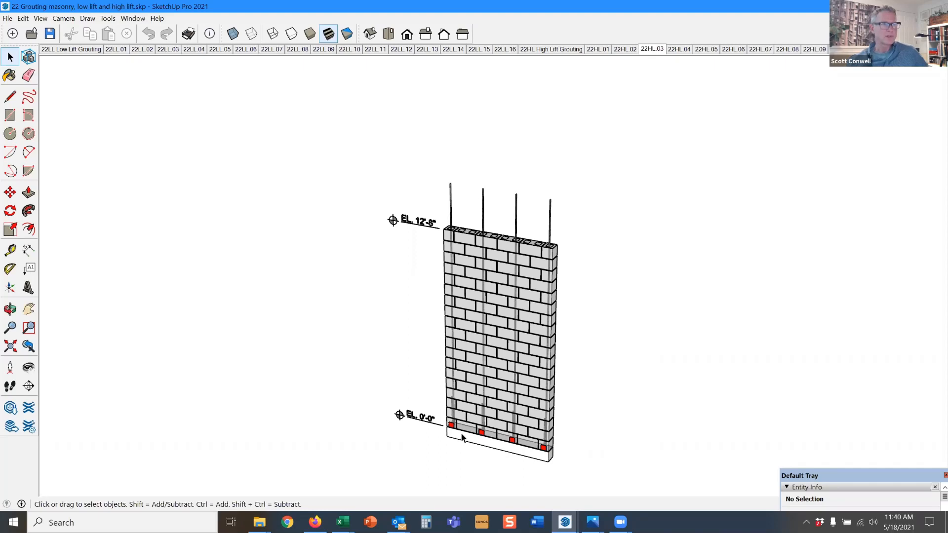
mouse_move(506, 442)
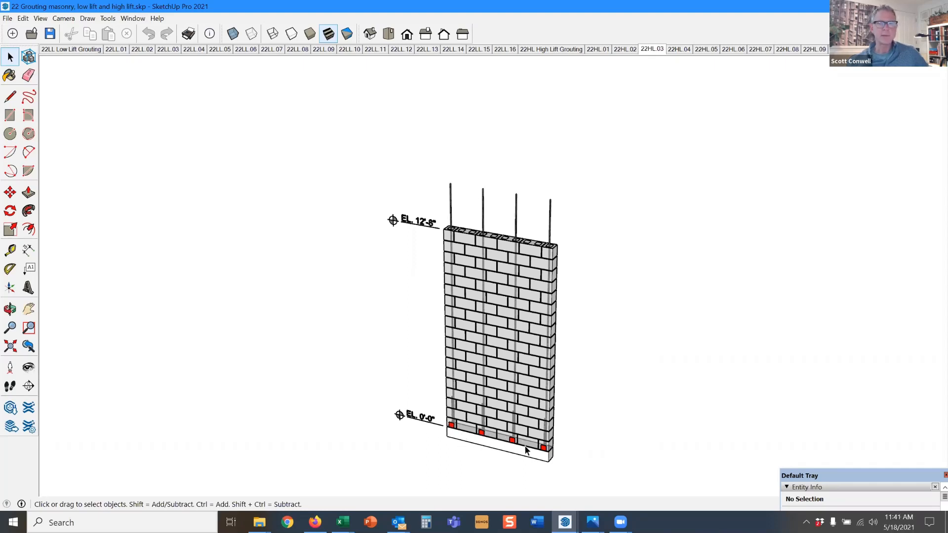
mouse_move(513, 242)
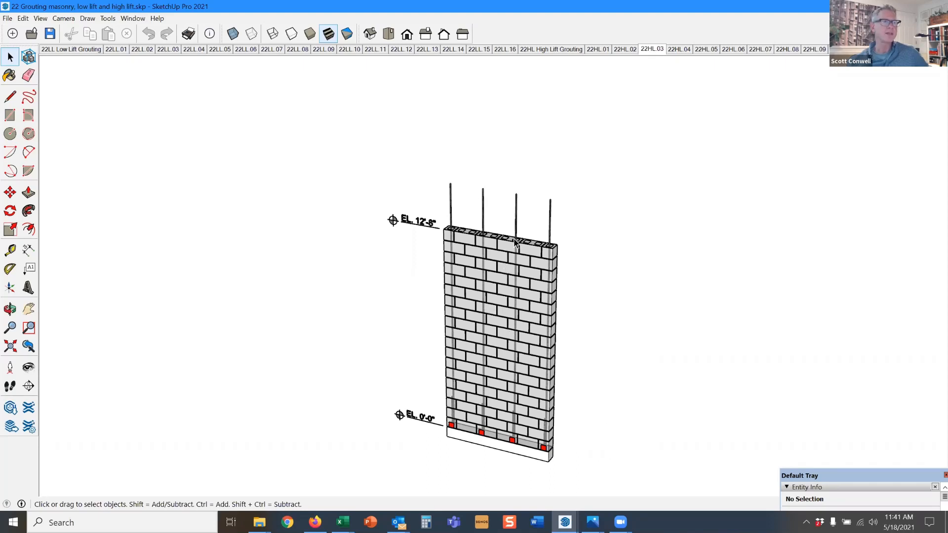
mouse_move(556, 287)
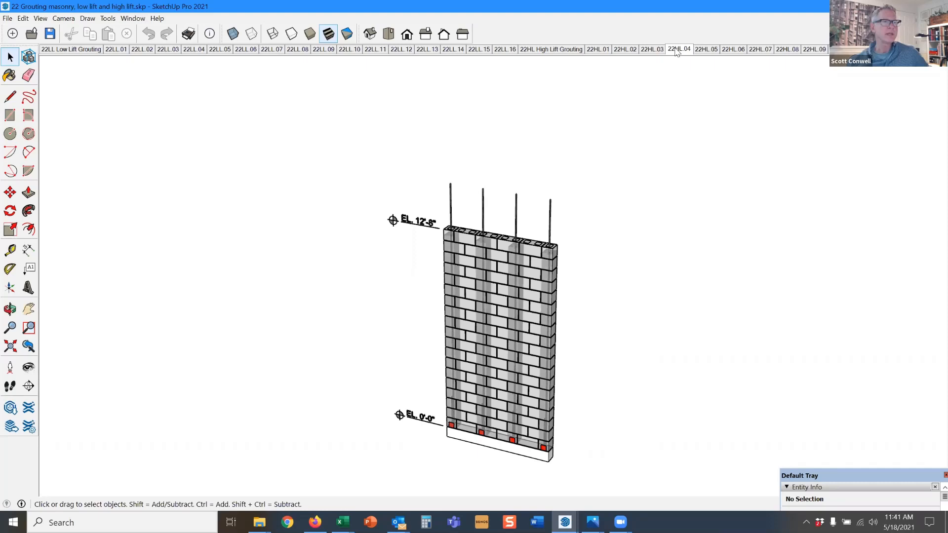
mouse_move(705, 49)
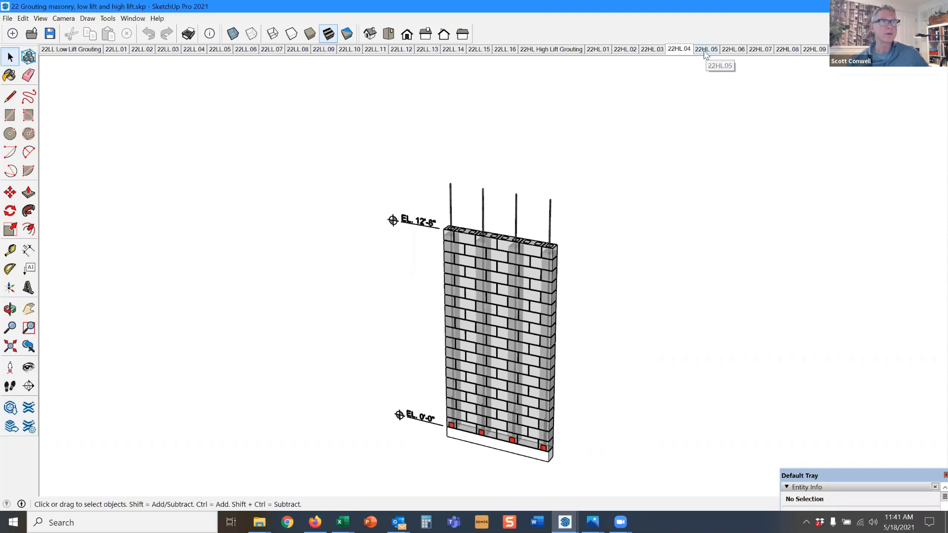
Step: Show scene 22HL.05: the wall raised to EL. 25'-4" with cleanouts at EL. 12'-8"
click(705, 49)
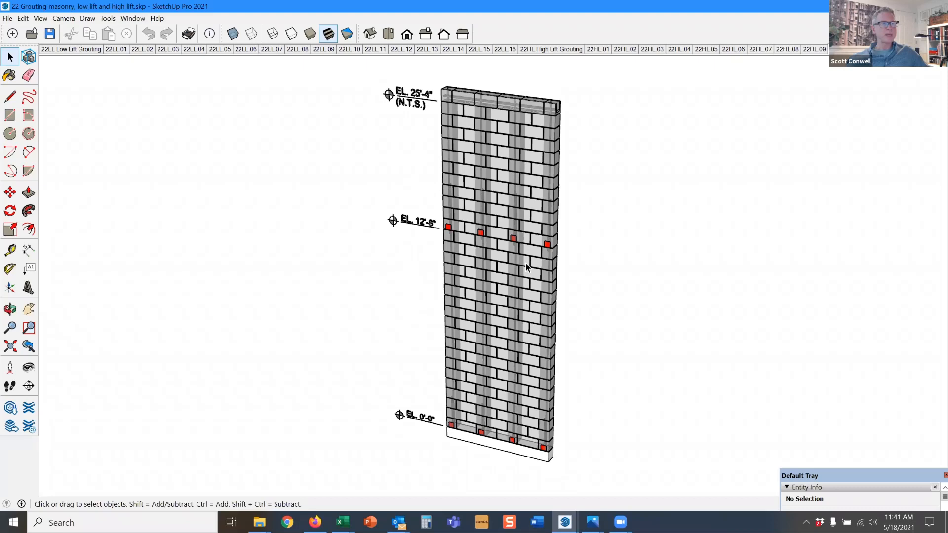
mouse_move(578, 212)
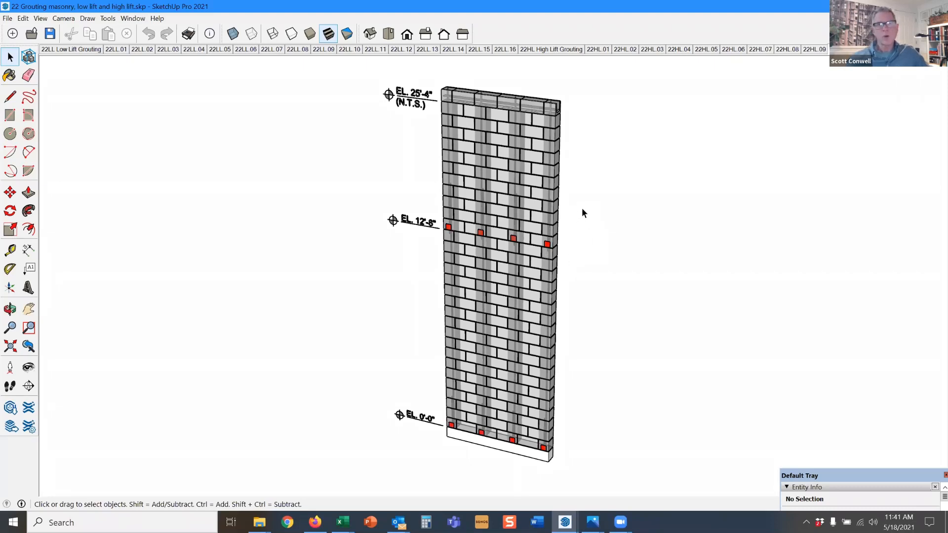
mouse_move(510, 295)
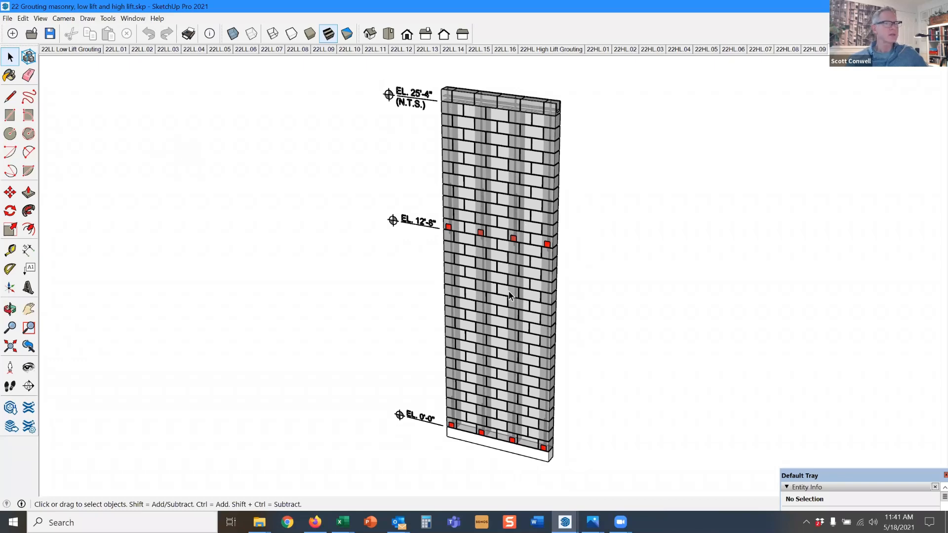